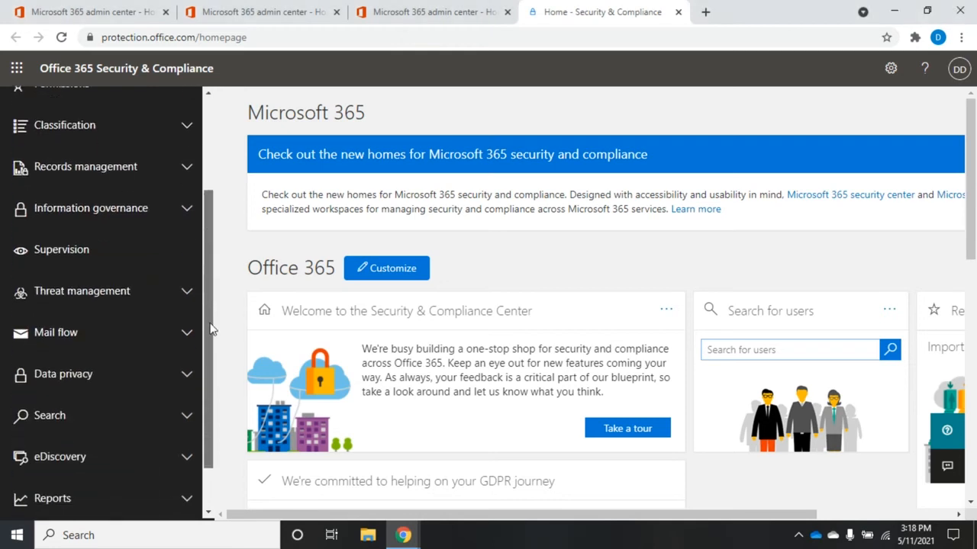
- Expand the Reports section in the left navigation to show Dashboard, Manage schedules and Reports for download
scroll("down", 3)
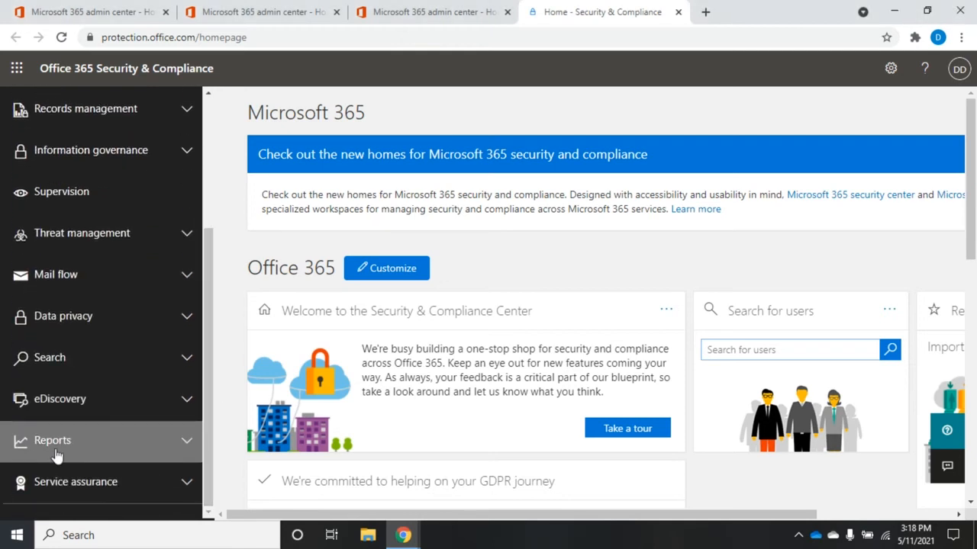
left_click(52, 439)
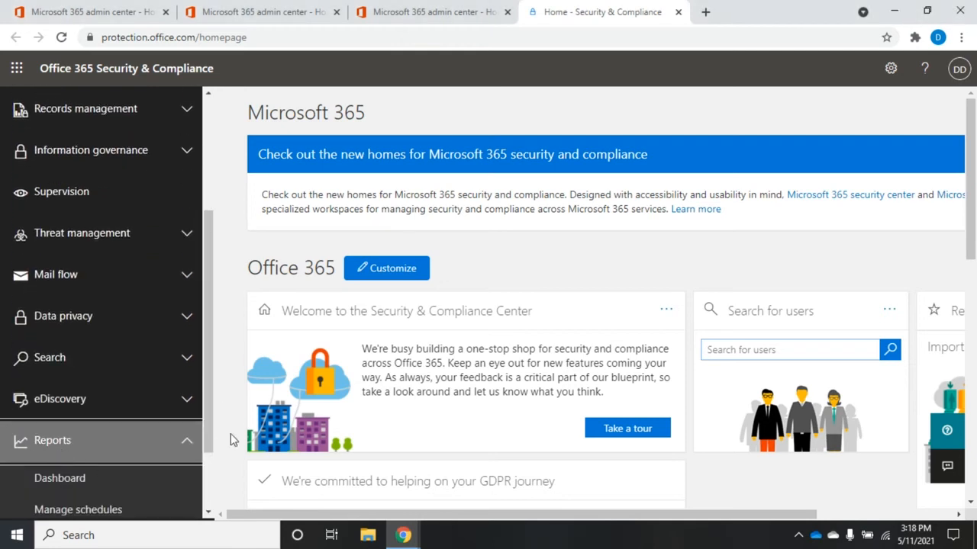
scroll("down", 3)
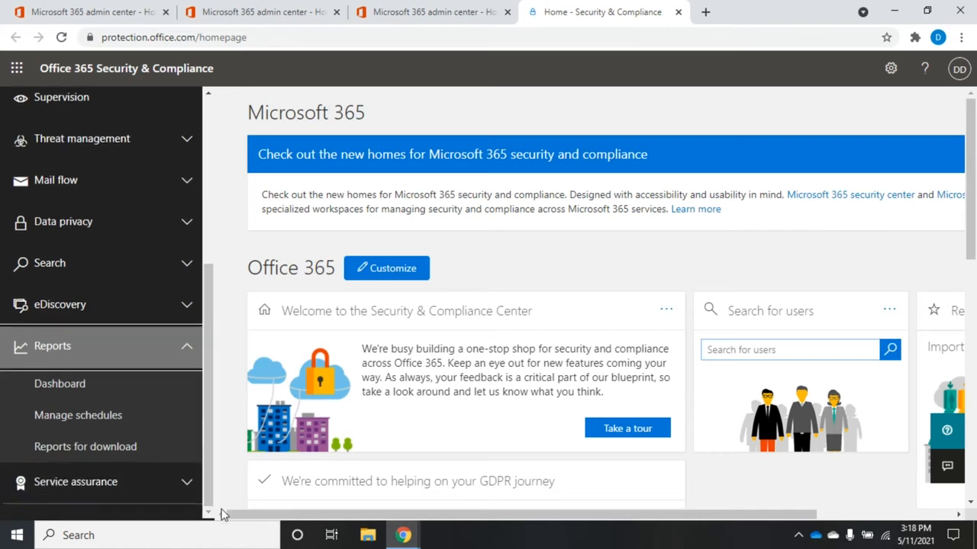
mouse_move(78, 415)
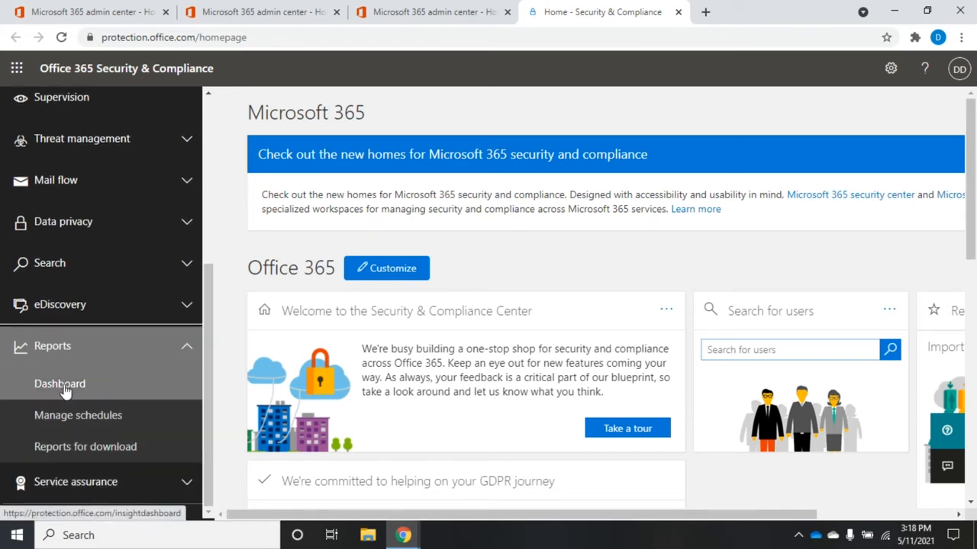
- Open the Reports dashboard and scroll through its cards such as spoof detections and mailflow status
left_click(59, 385)
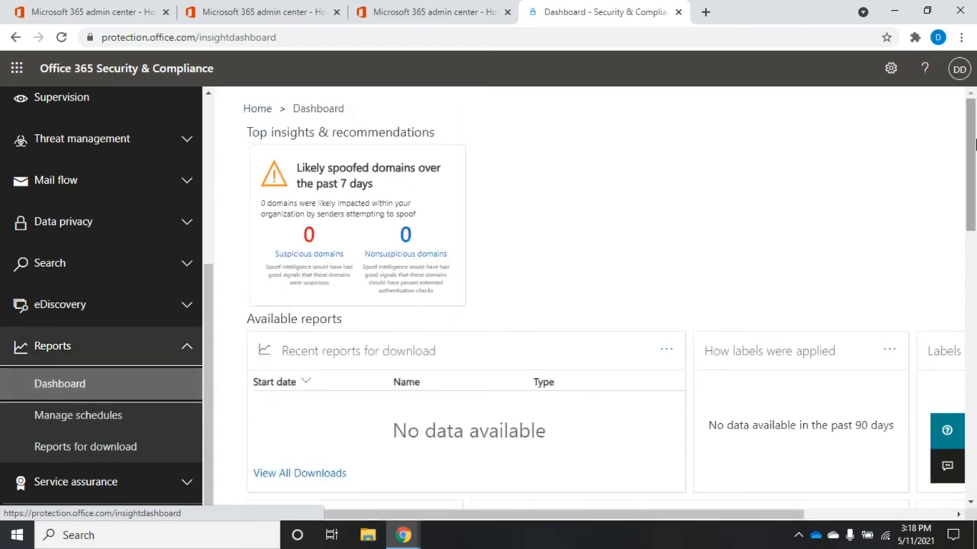
scroll("down", 3)
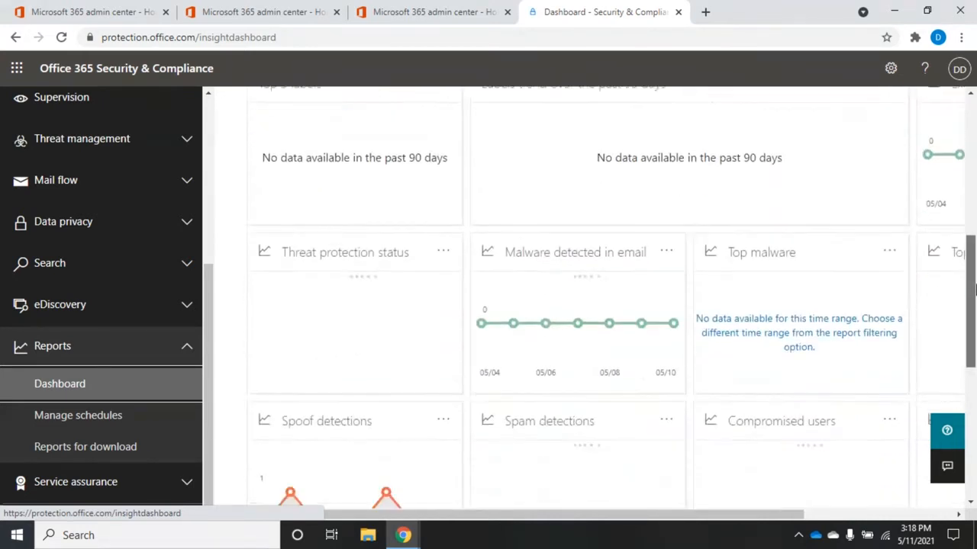
scroll("down", 3)
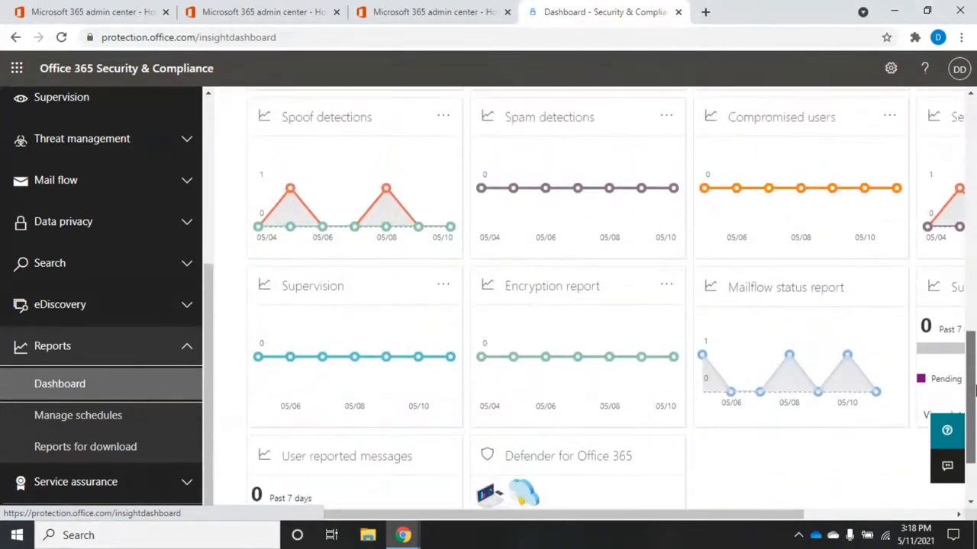
scroll("down", 3)
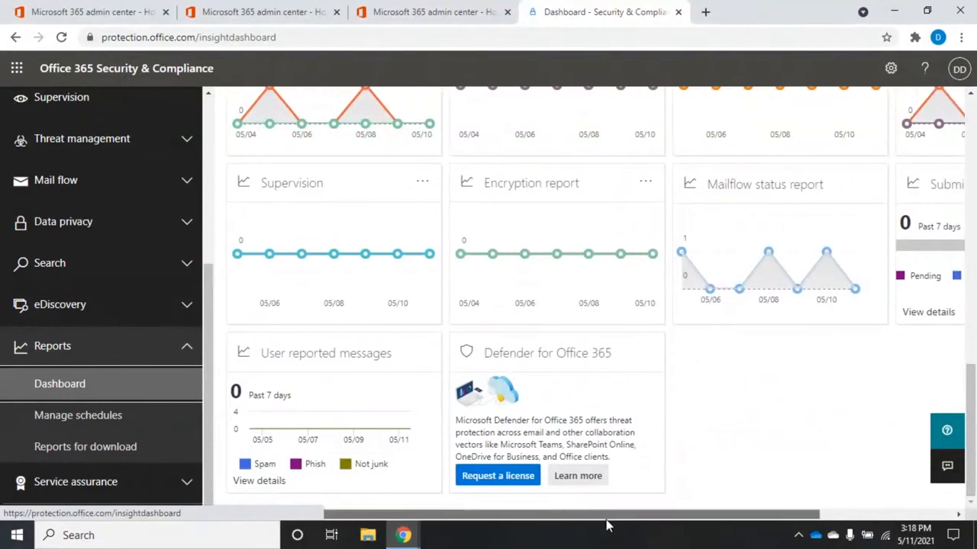
scroll("right", 3)
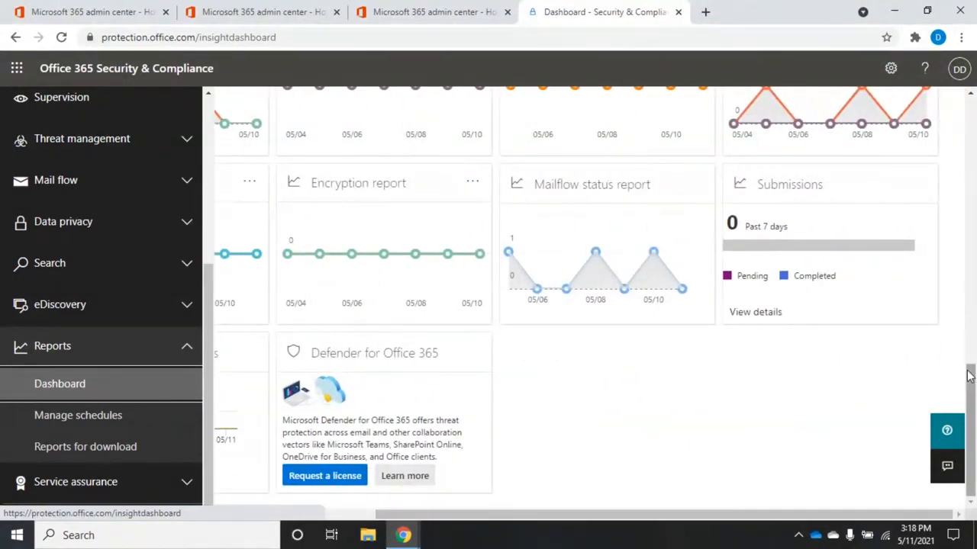
scroll("up", 3)
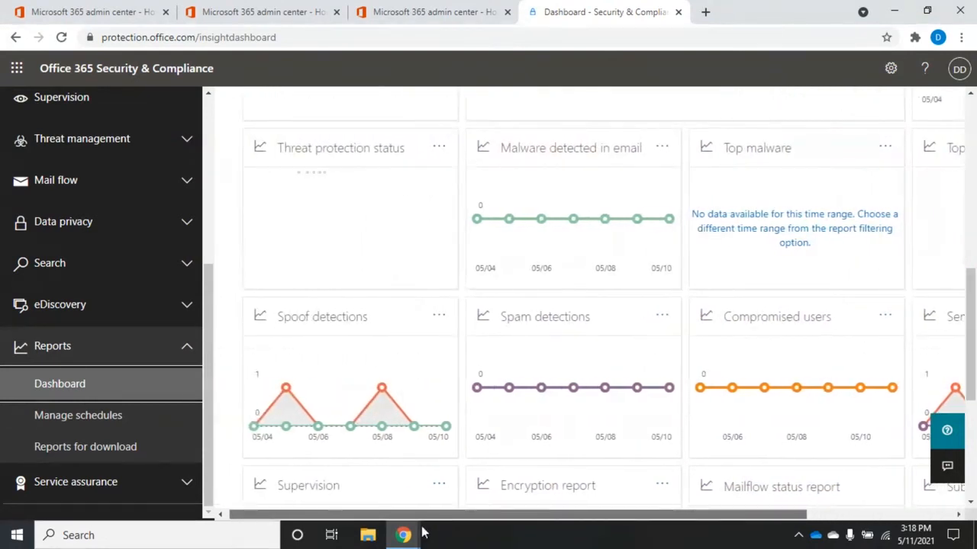
mouse_move(403, 534)
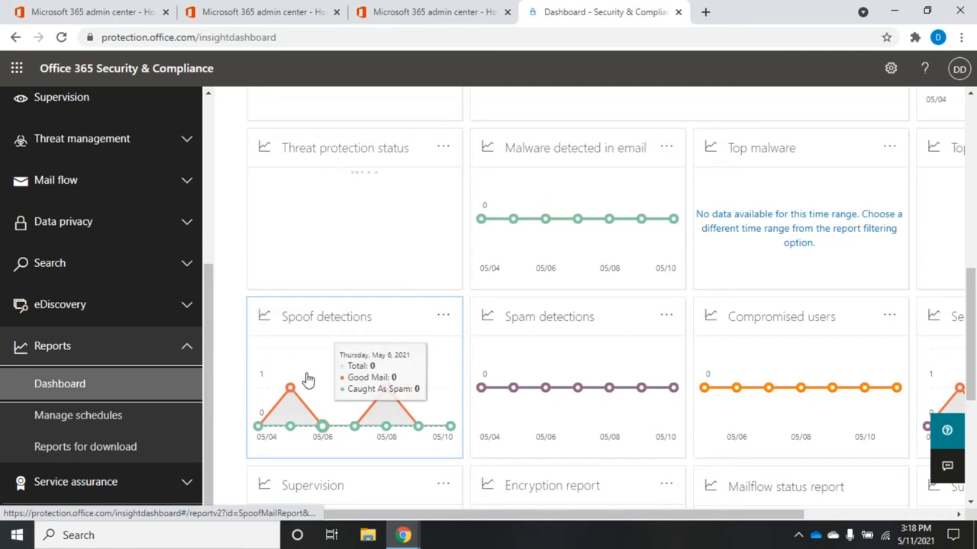
mouse_move(322, 426)
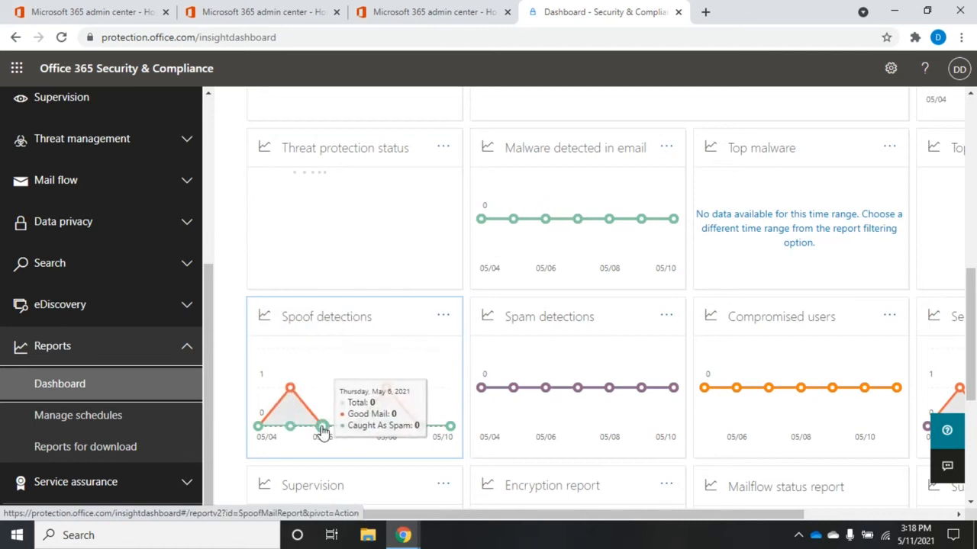
mouse_move(288, 396)
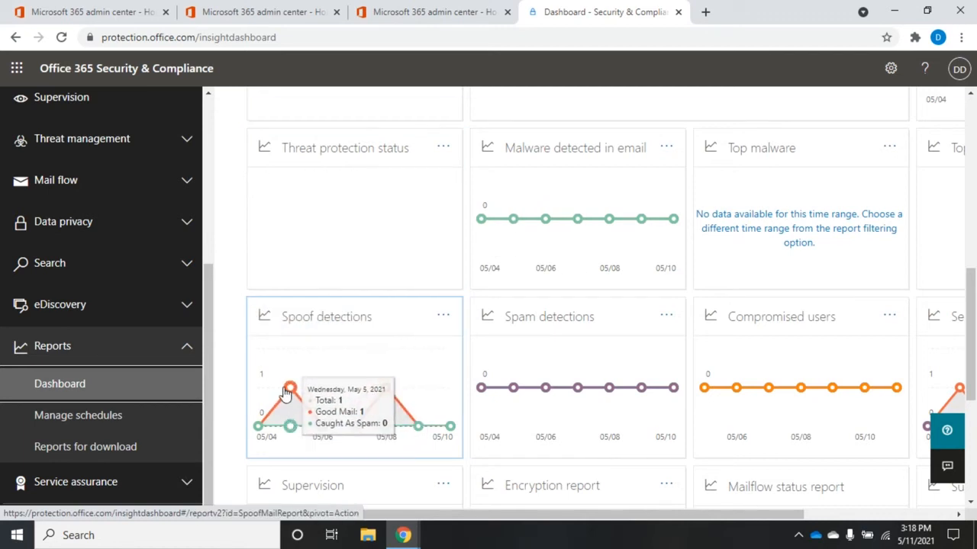
mouse_move(388, 390)
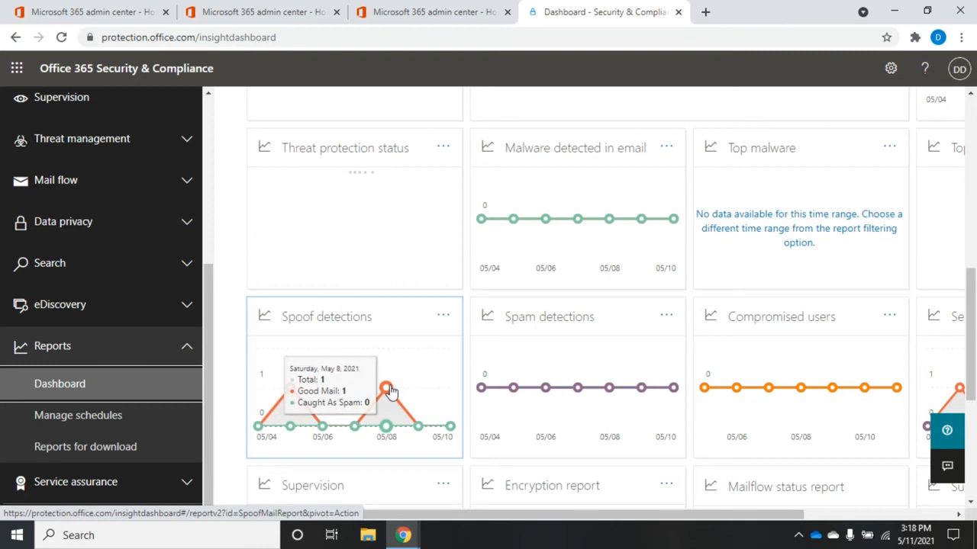
mouse_move(452, 426)
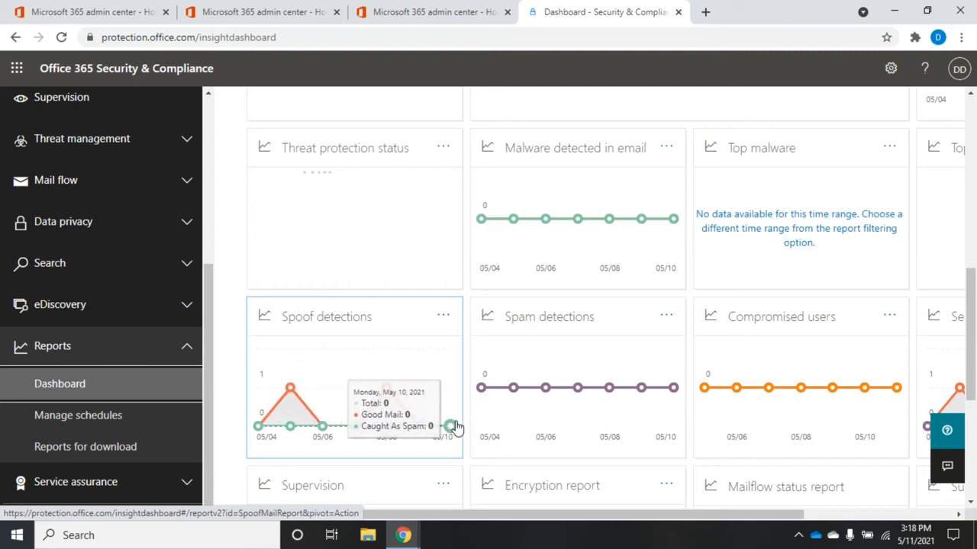
mouse_move(385, 390)
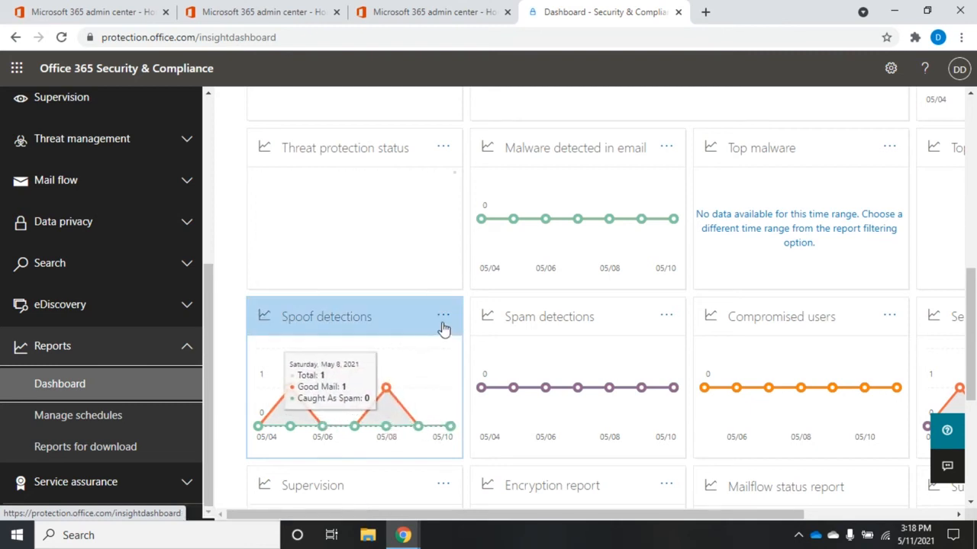
mouse_move(378, 350)
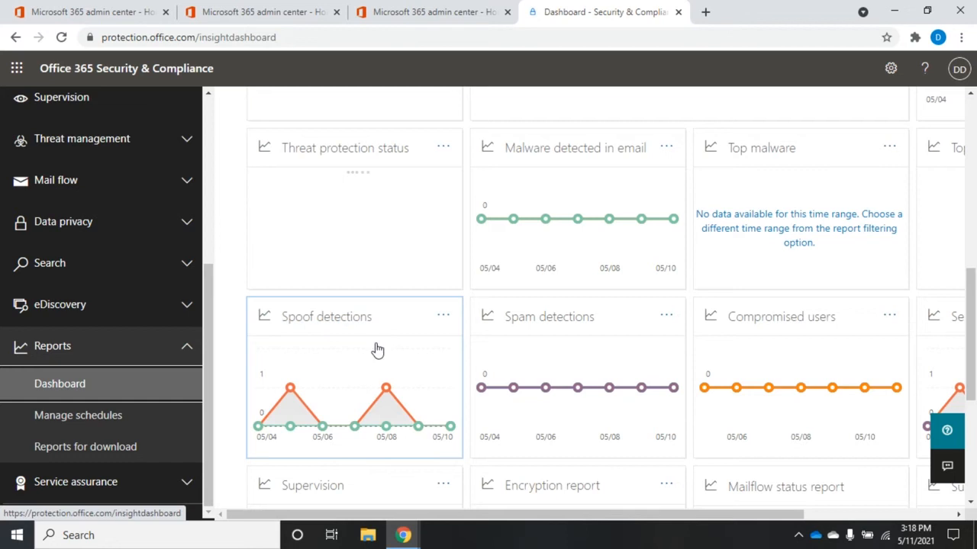
mouse_move(354, 391)
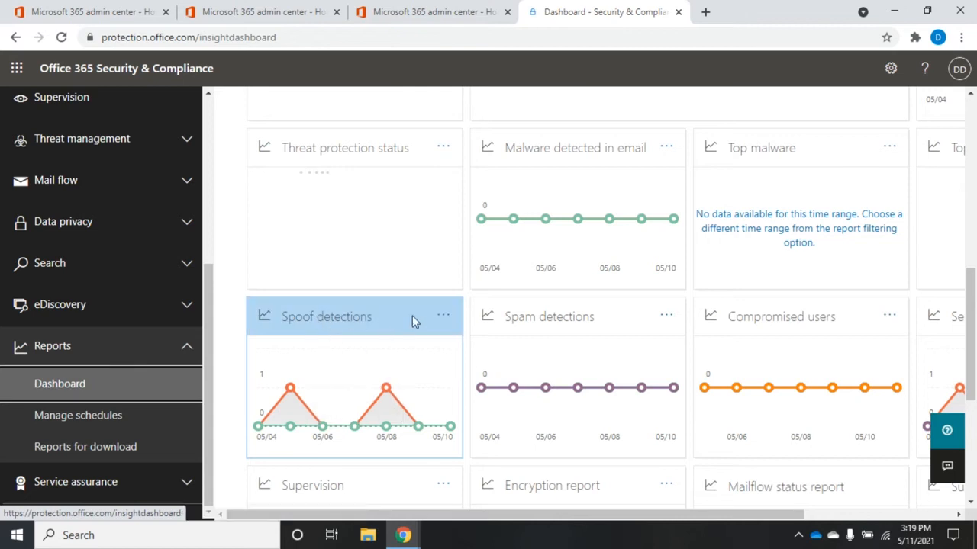
- Open the full Spoof Mail Report from the Spoof detections dashboard tile
left_click(442, 315)
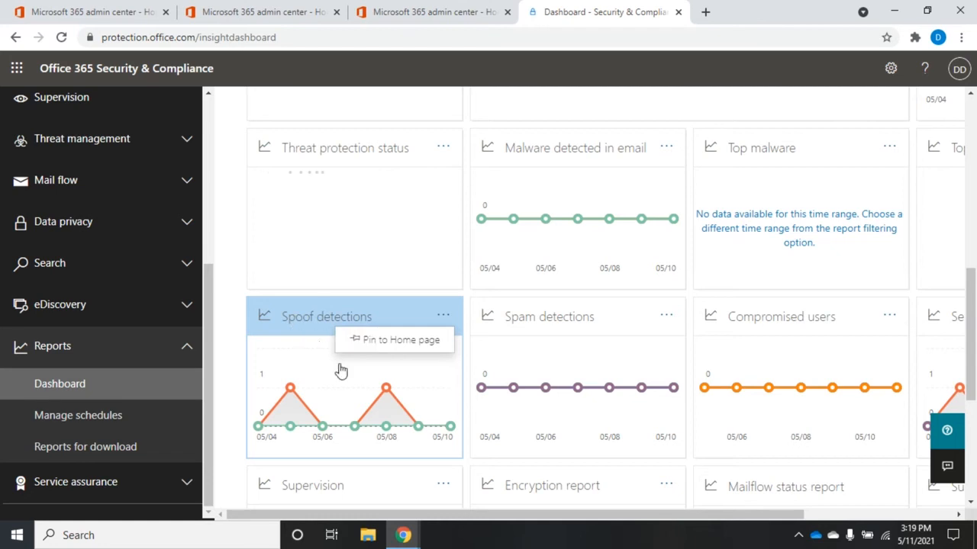
mouse_move(387, 390)
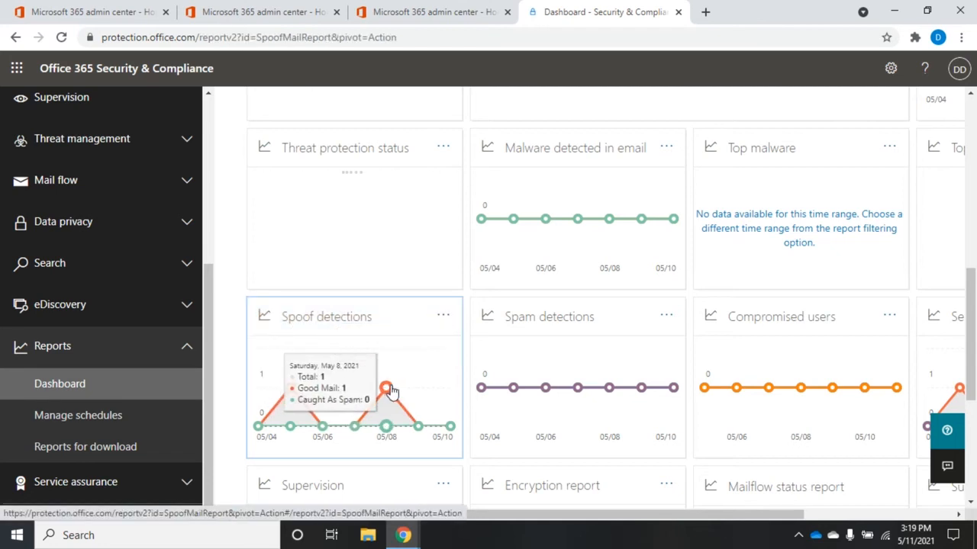
left_click(326, 316)
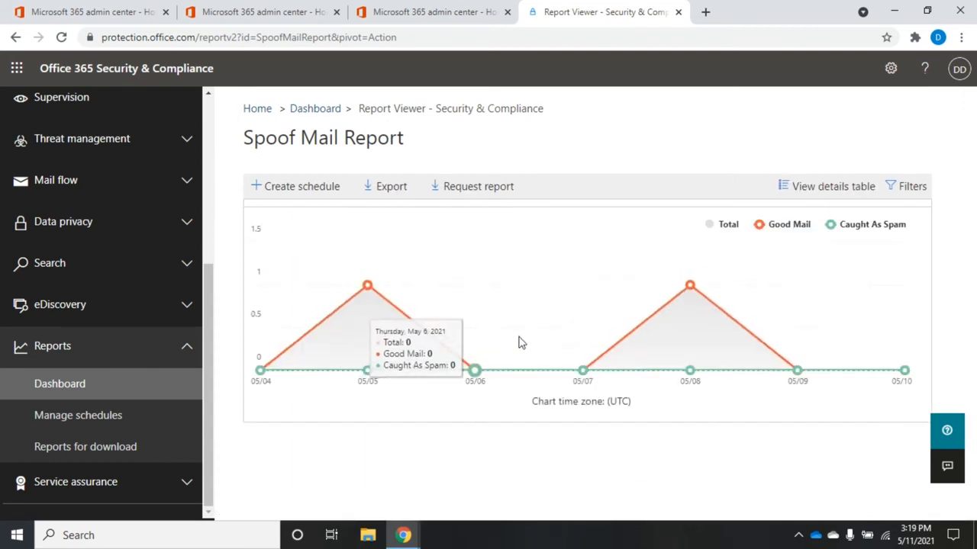
mouse_move(557, 307)
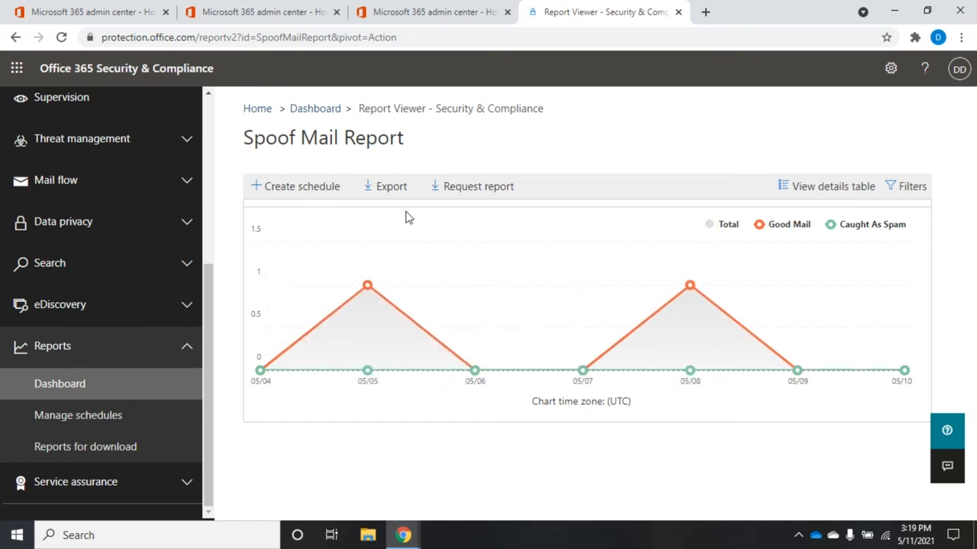
mouse_move(476, 198)
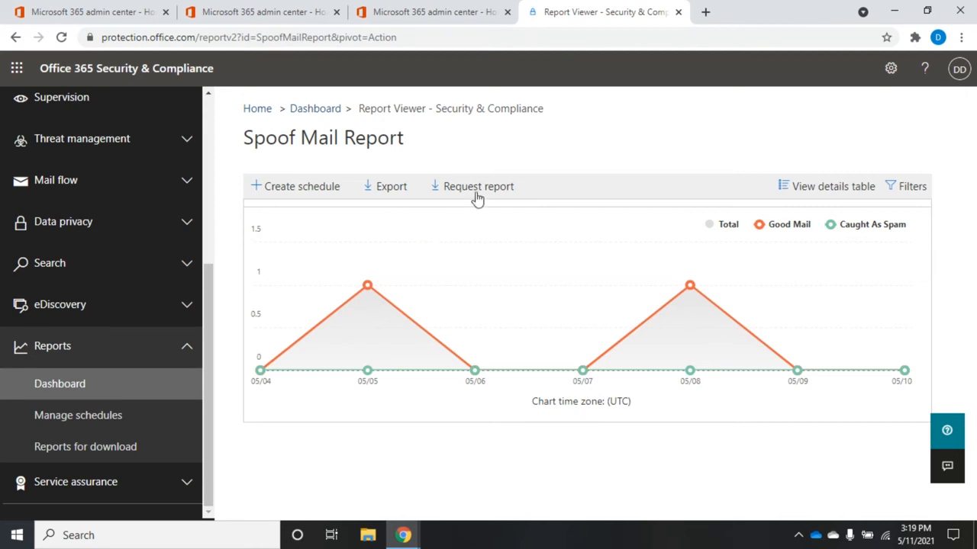
mouse_move(482, 200)
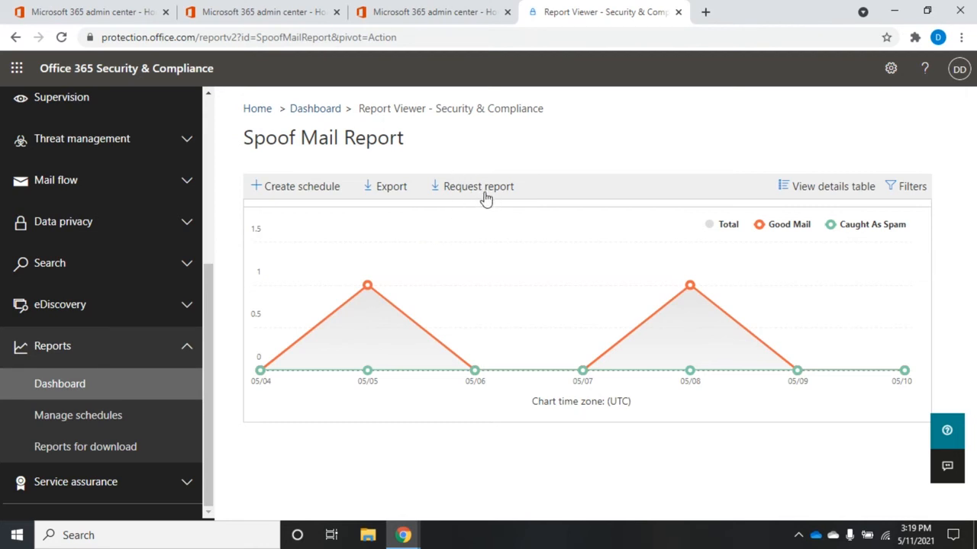
mouse_move(393, 191)
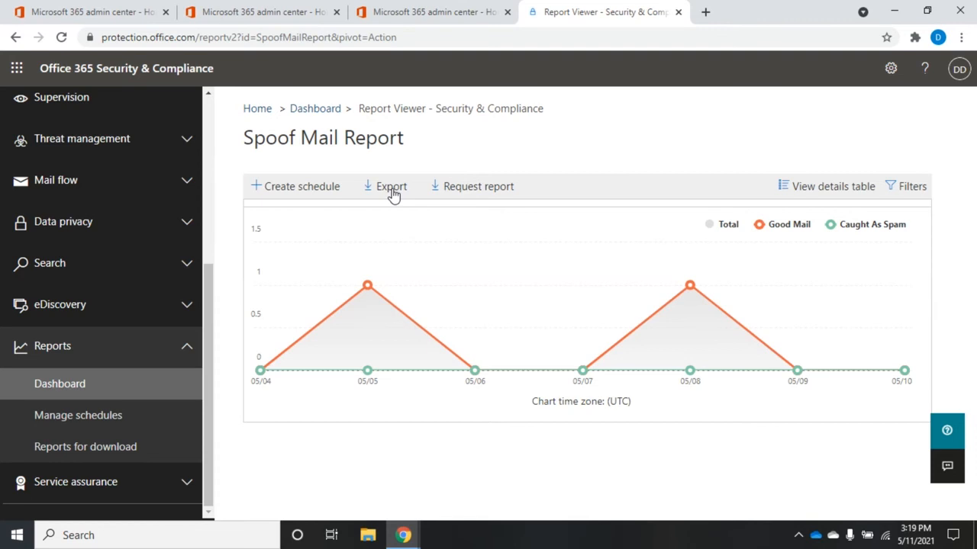
mouse_move(458, 189)
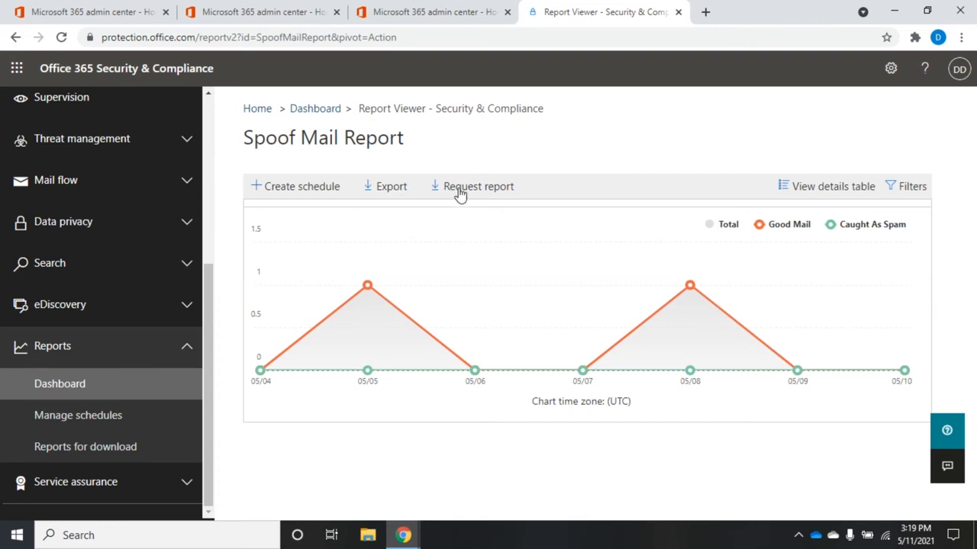
- Start a Request report for the spoof report covering 2021-04-10 to 2021-05-10
left_click(478, 186)
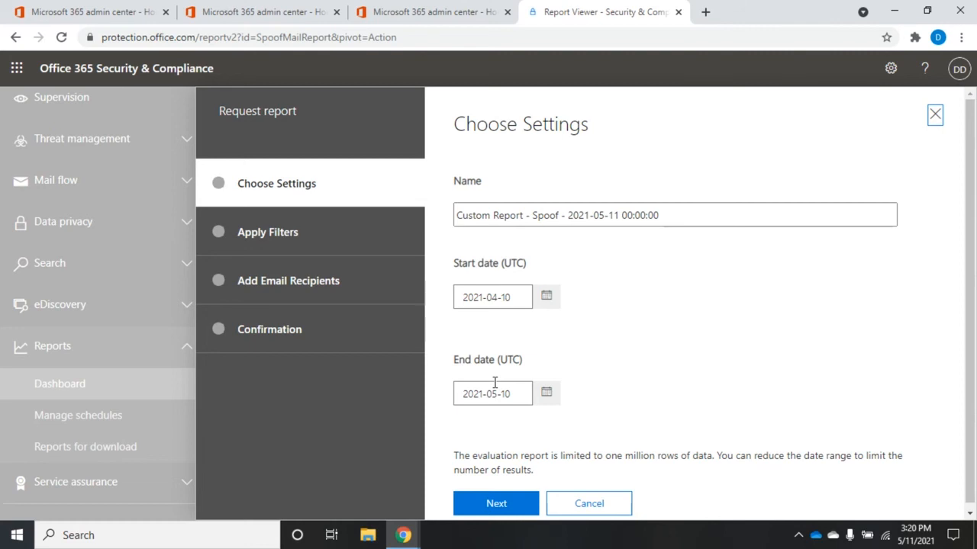
mouse_move(537, 469)
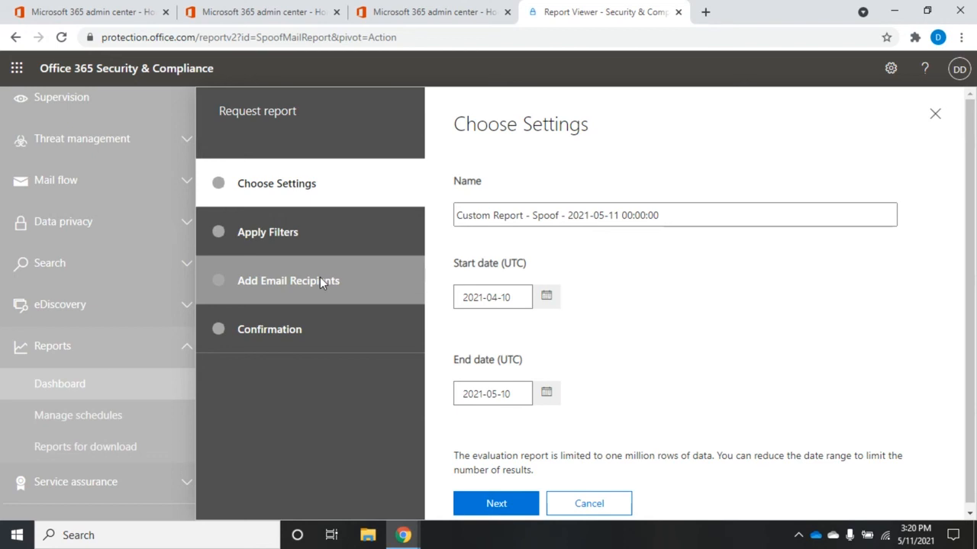
mouse_move(374, 320)
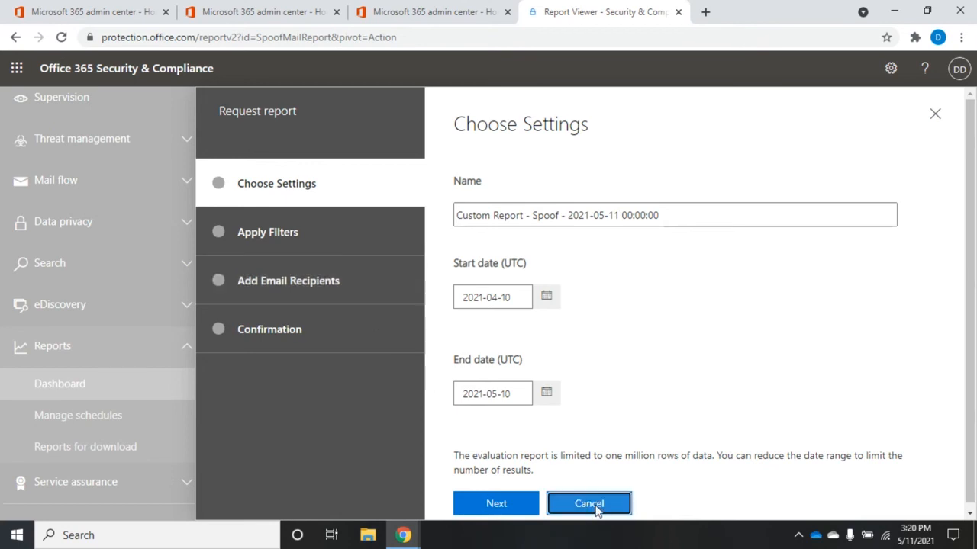
- Cancel the spoof report request unsubmitted and return to the Reports dashboard
left_click(589, 504)
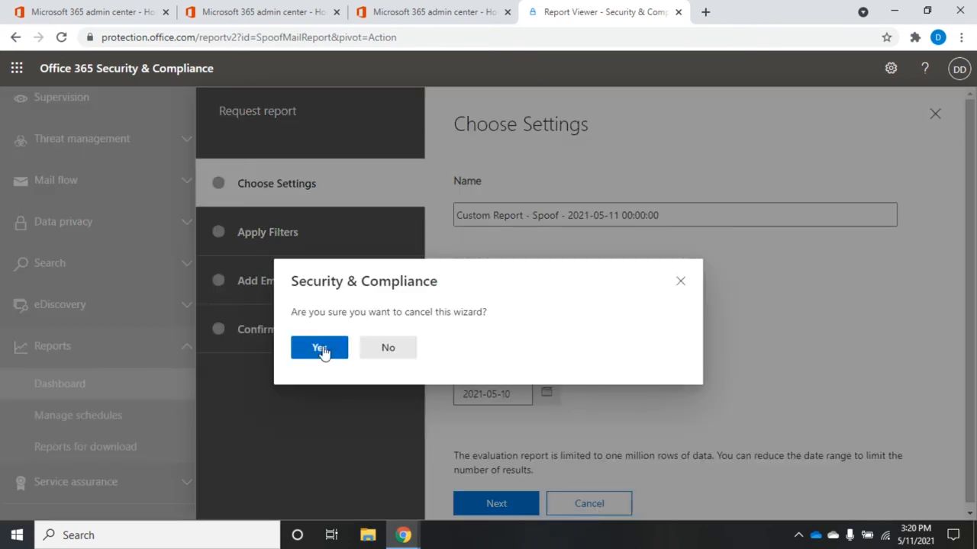
left_click(319, 348)
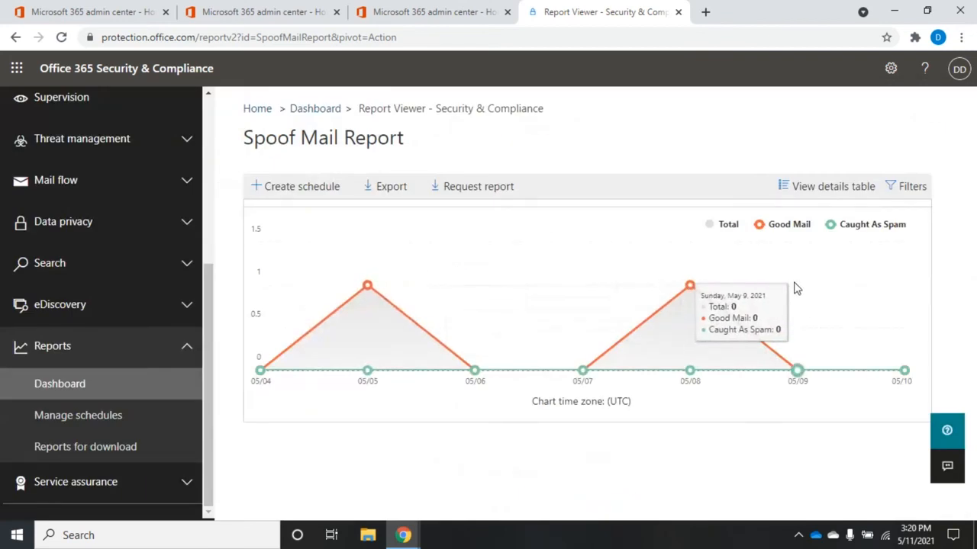
mouse_move(427, 120)
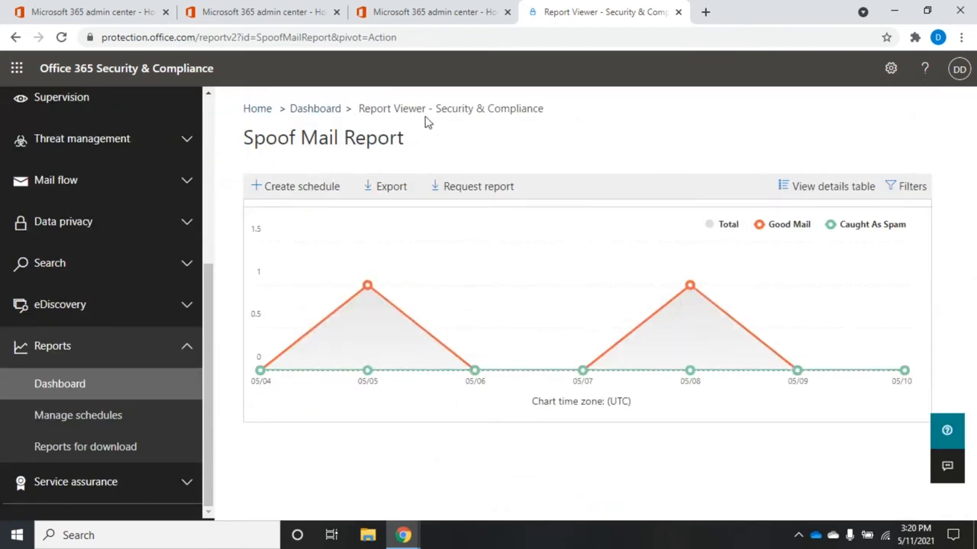
left_click(315, 108)
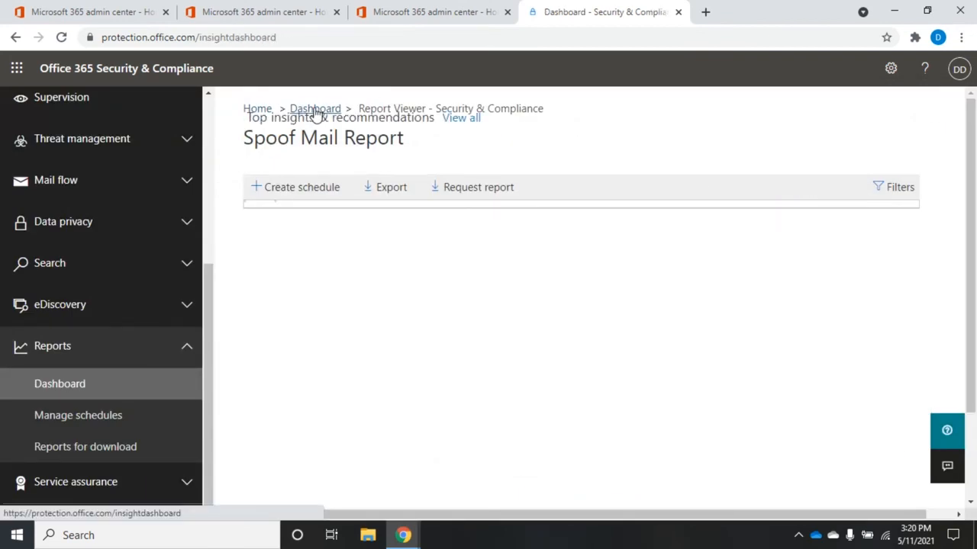
- Open the Malware detected in email report from the dashboard and begin creating a schedule for it
left_click(315, 109)
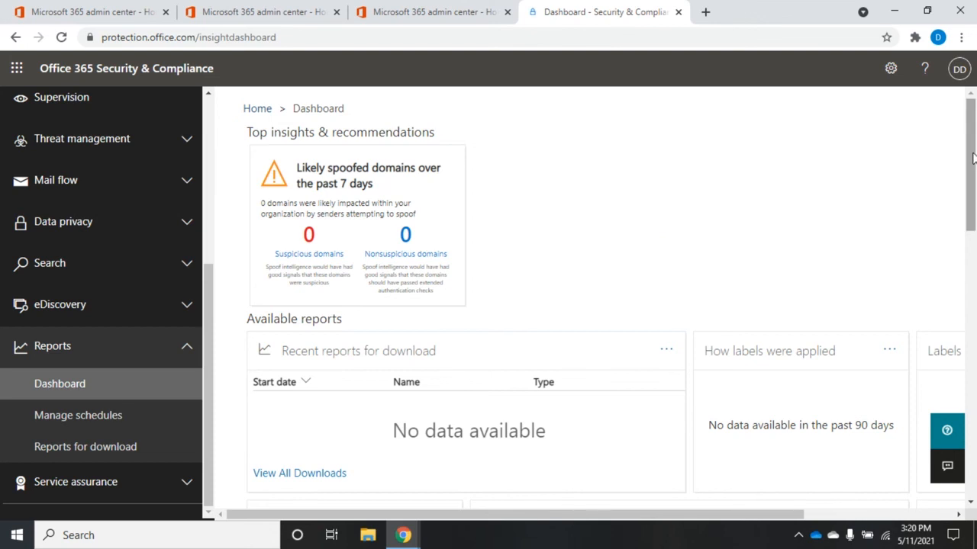
scroll("down", 3)
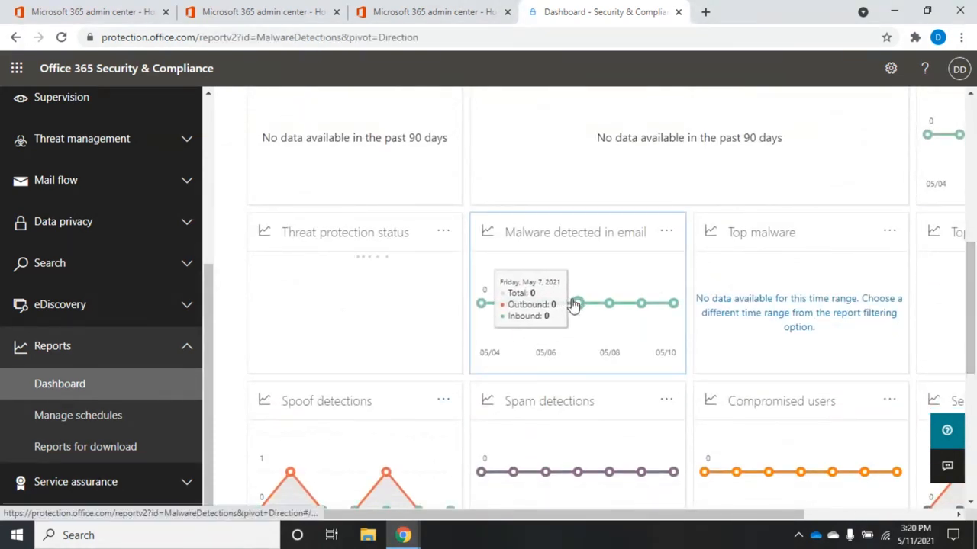
left_click(574, 232)
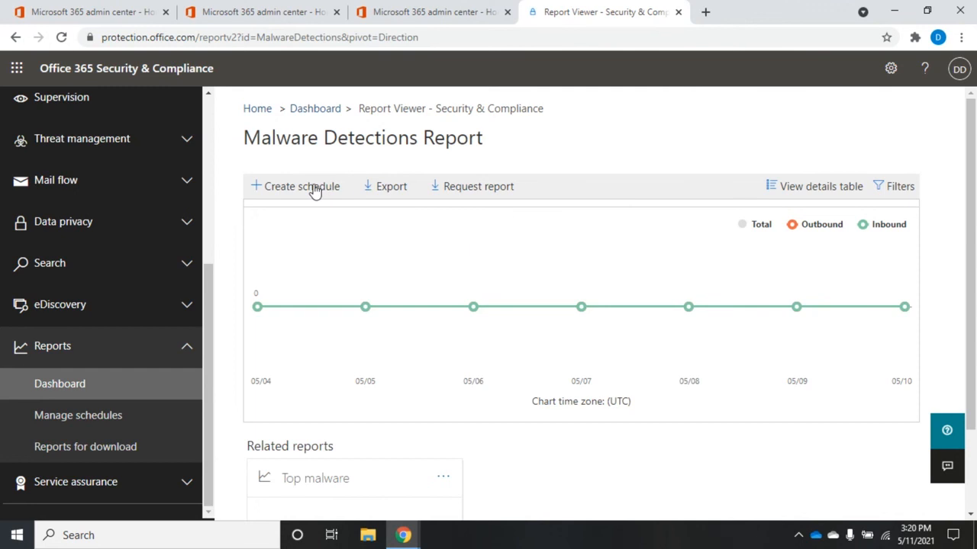
mouse_move(477, 186)
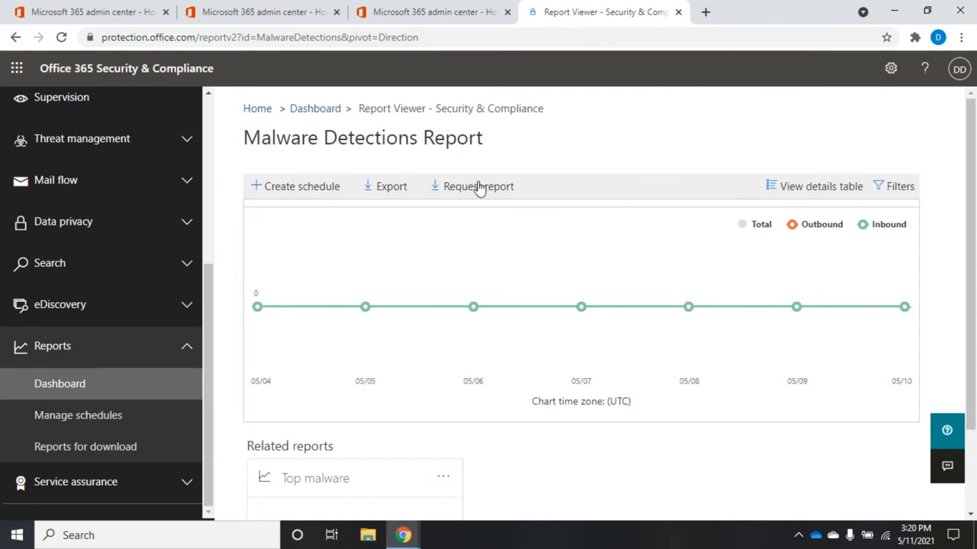
mouse_move(310, 190)
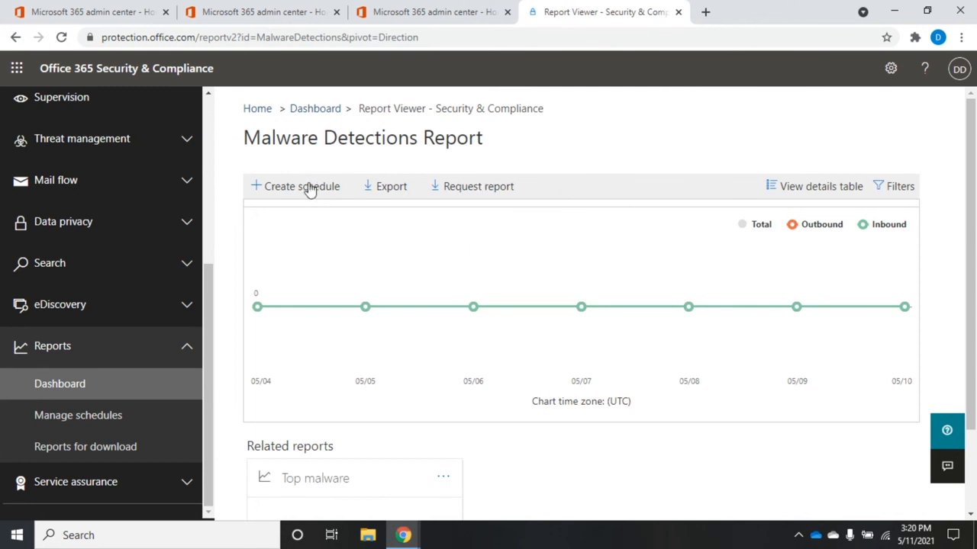
left_click(301, 186)
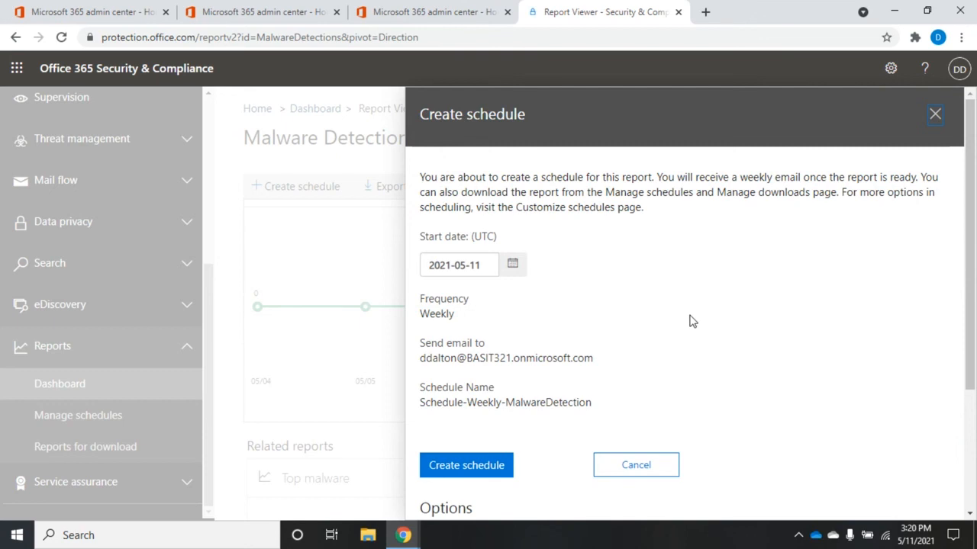
mouse_move(971, 256)
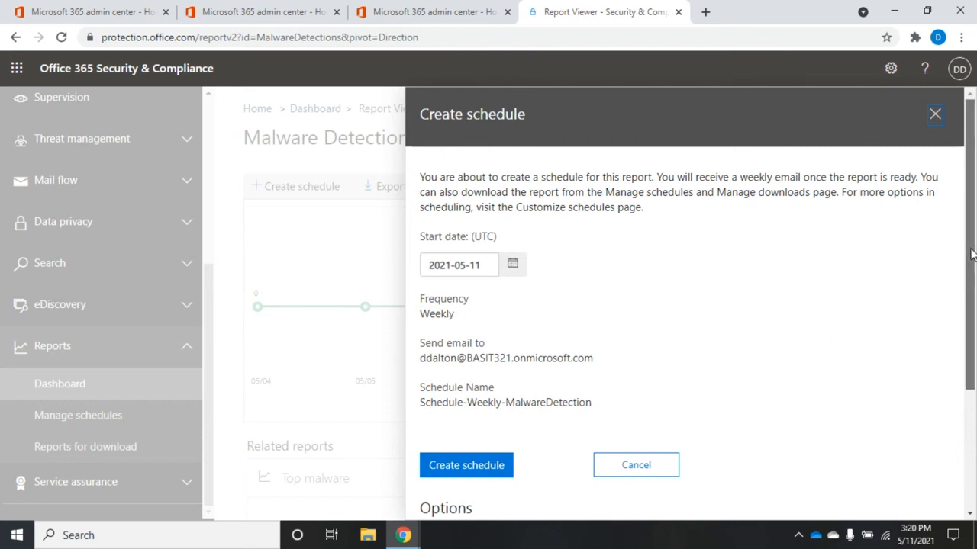
- Create the weekly emailed Malware Detections schedule starting 2021-05-11 and finish back to the report
scroll("down", 3)
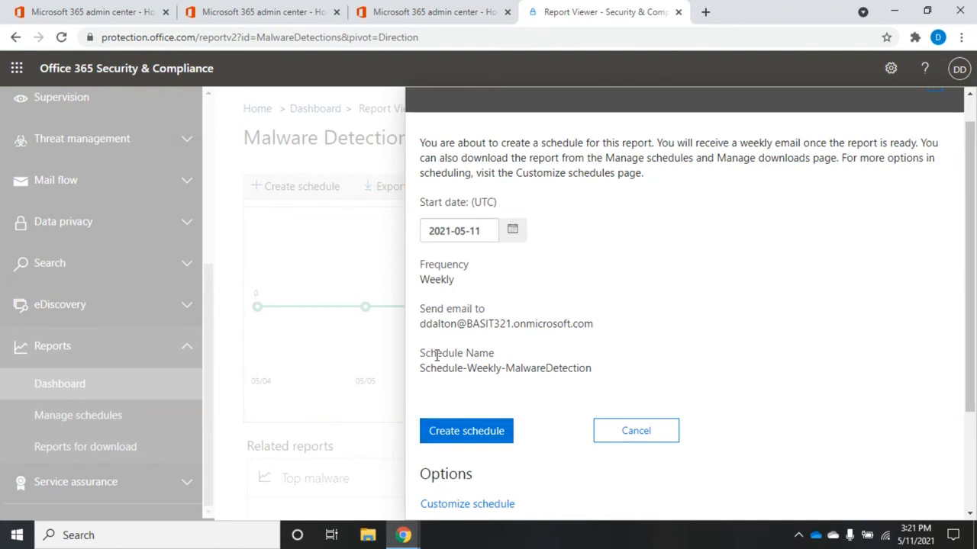
mouse_move(465, 460)
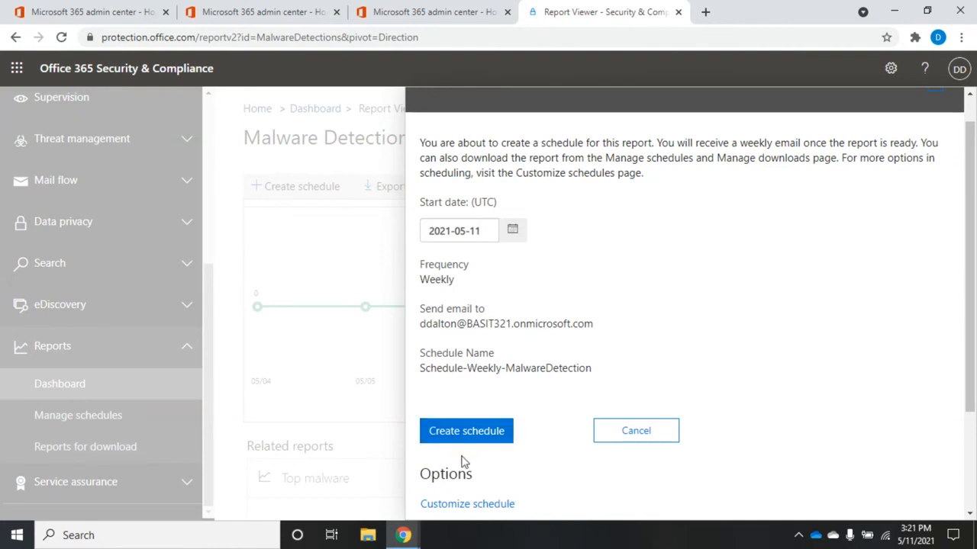
left_click(467, 431)
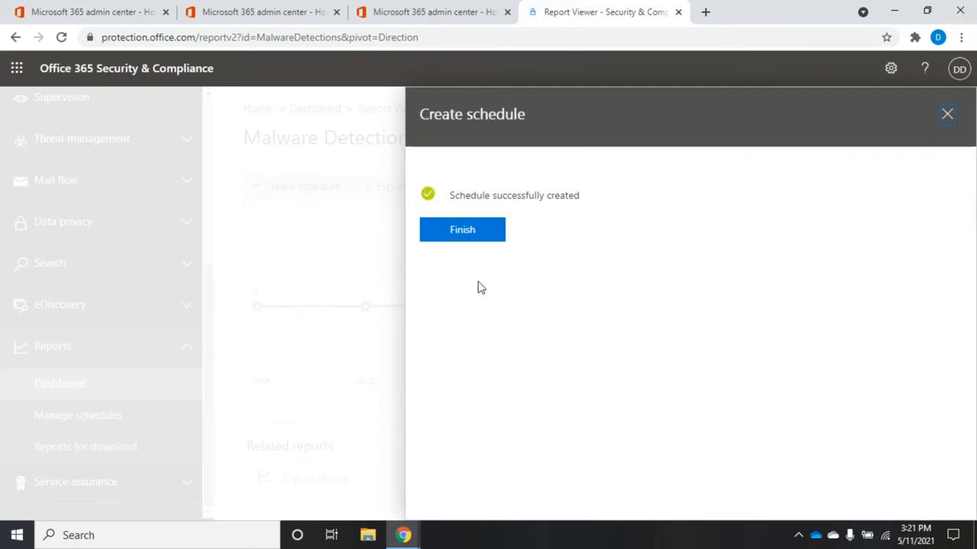
left_click(462, 229)
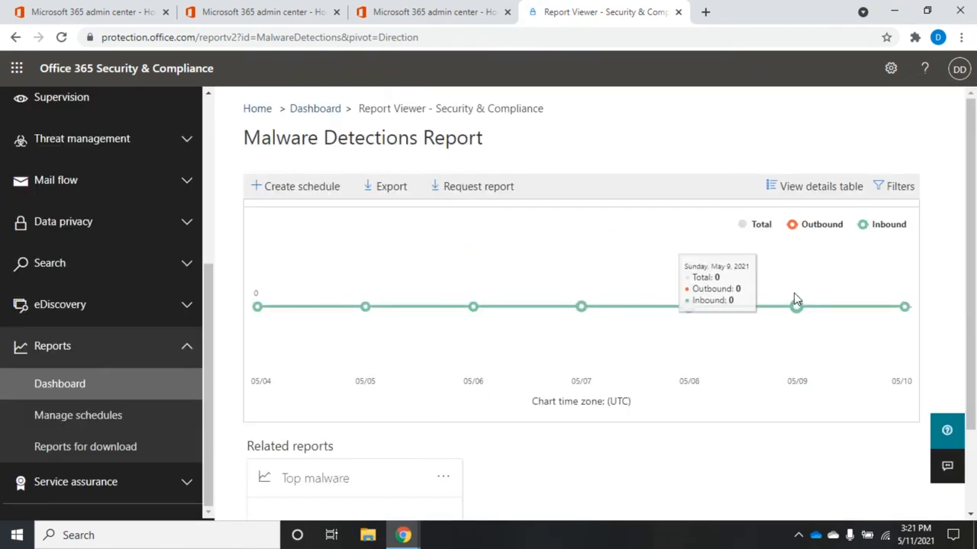
scroll("down", 3)
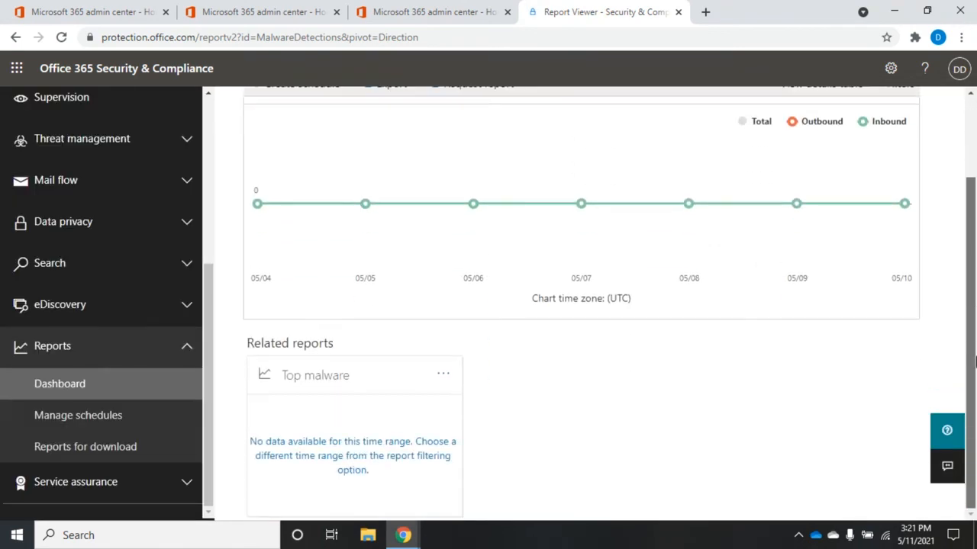
scroll("up", 3)
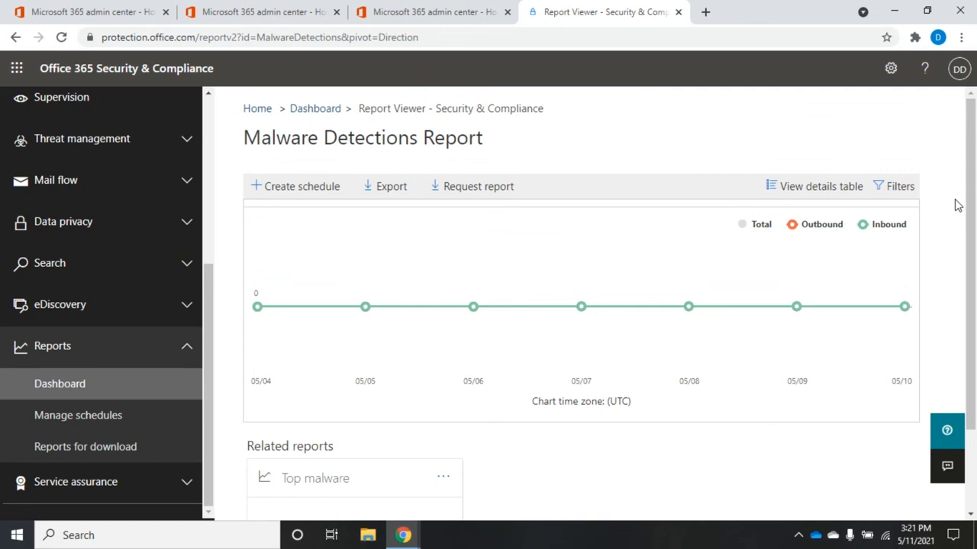
mouse_move(365, 305)
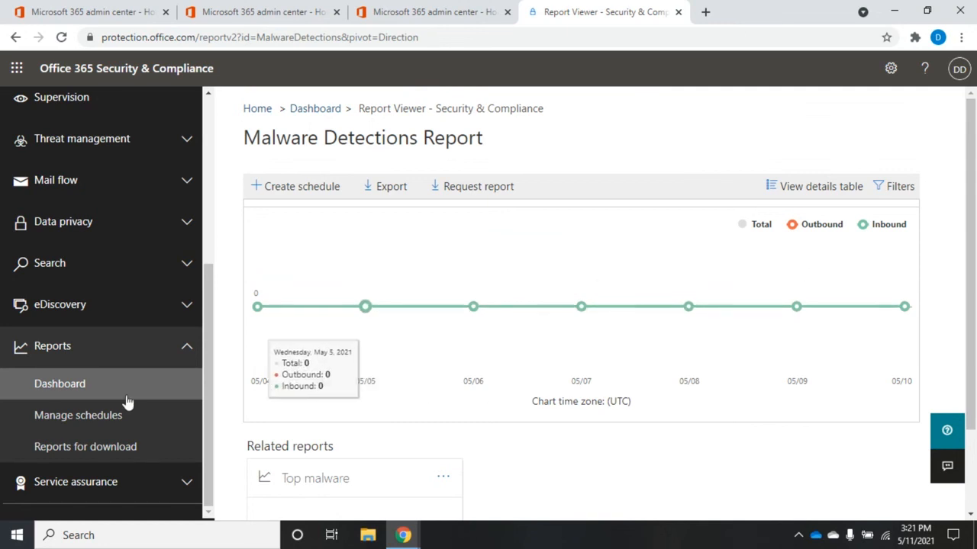
- Open Manage schedules, listing the new Schedule-Weekly-MalwareDetection starting May 11, 2021
left_click(78, 415)
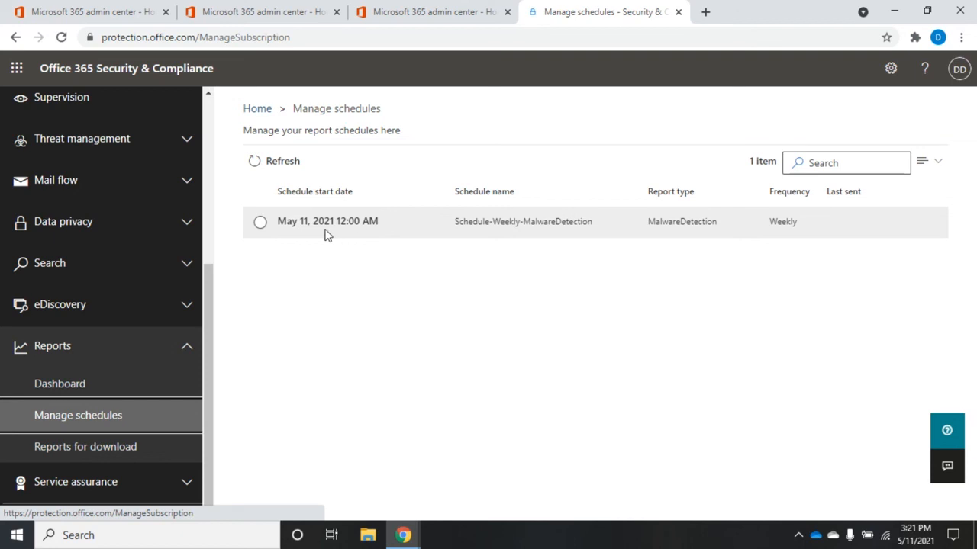
mouse_move(379, 235)
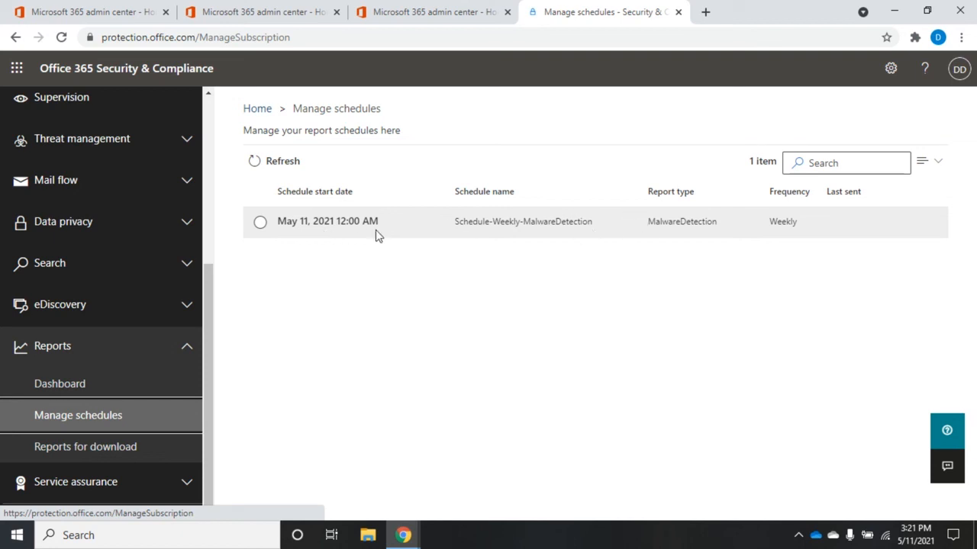
mouse_move(454, 222)
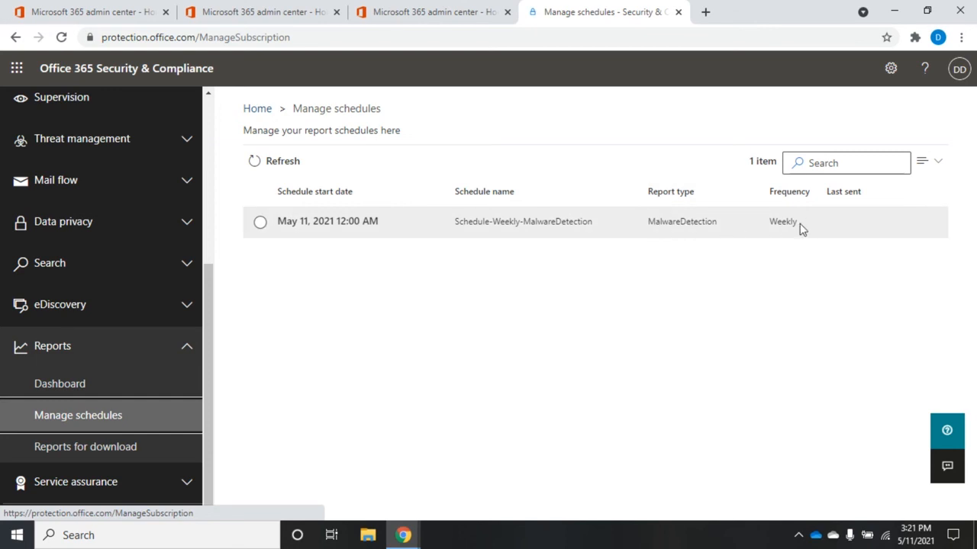
- Delete the Schedule-Weekly-MalwareDetection schedule and confirm, leaving the schedules list empty
left_click(522, 221)
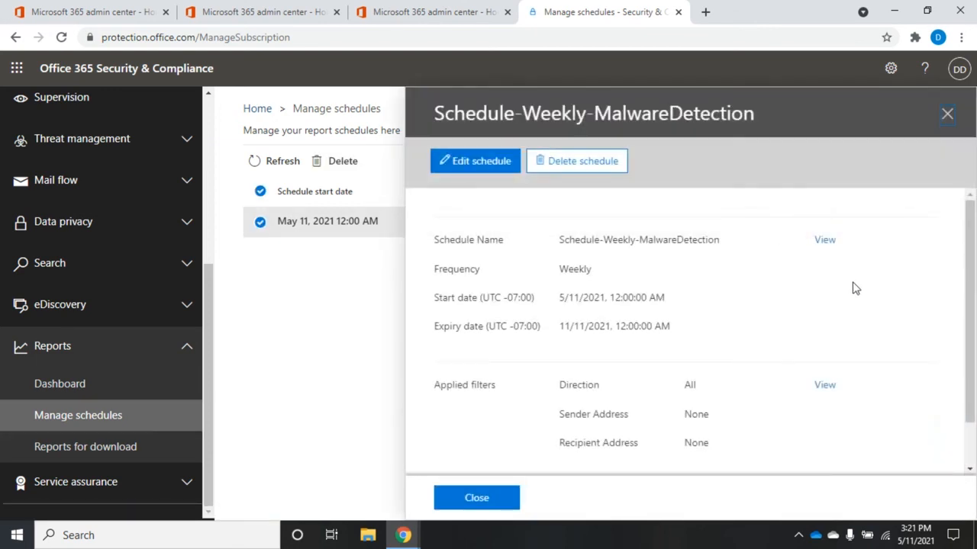
scroll("down", 3)
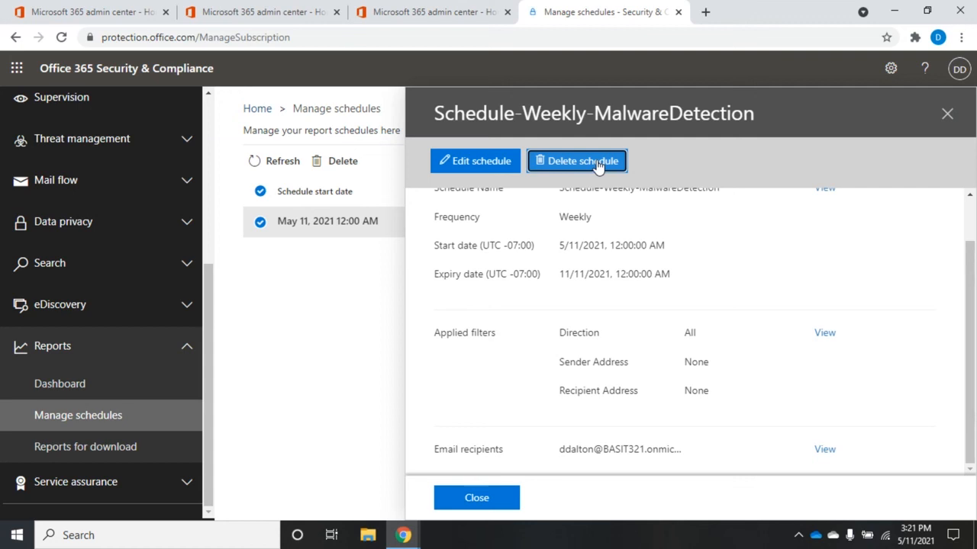
left_click(577, 162)
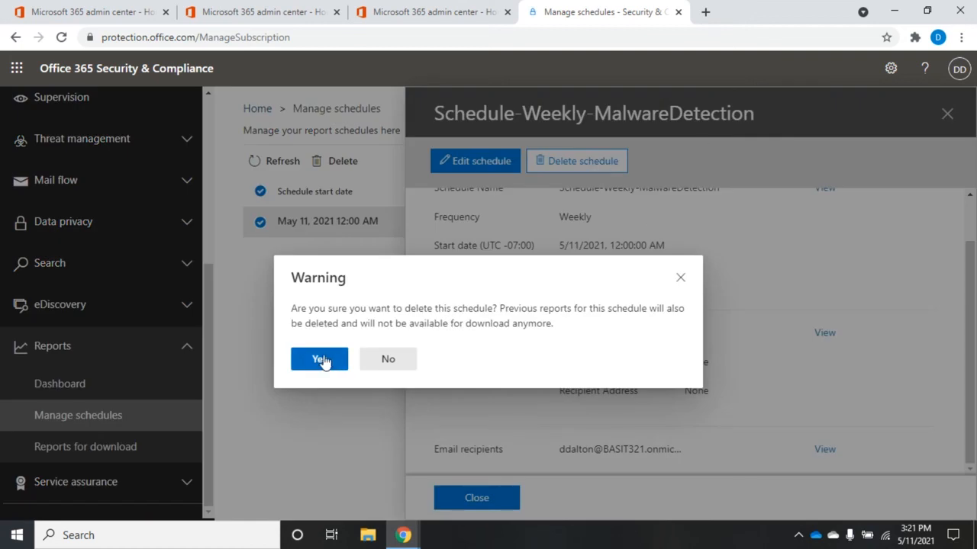
left_click(319, 358)
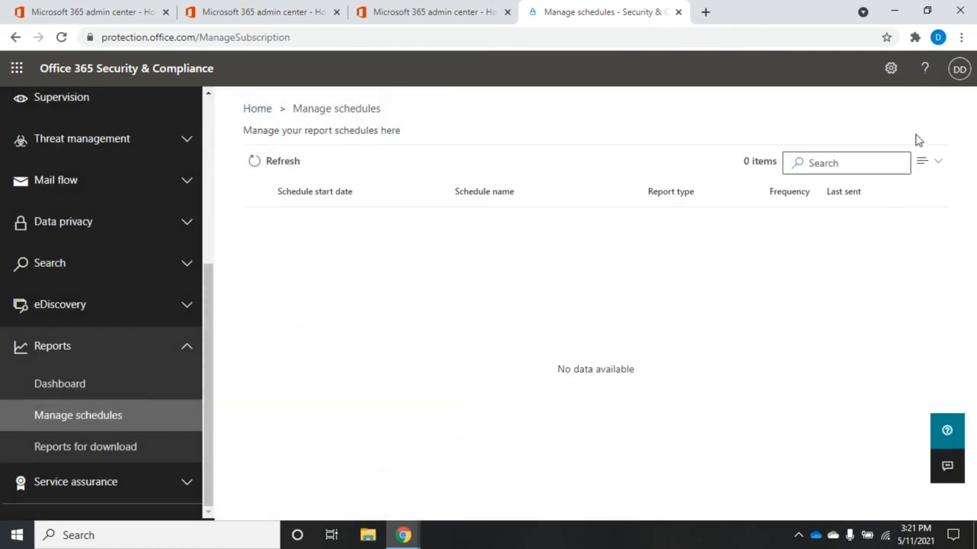
mouse_move(724, 272)
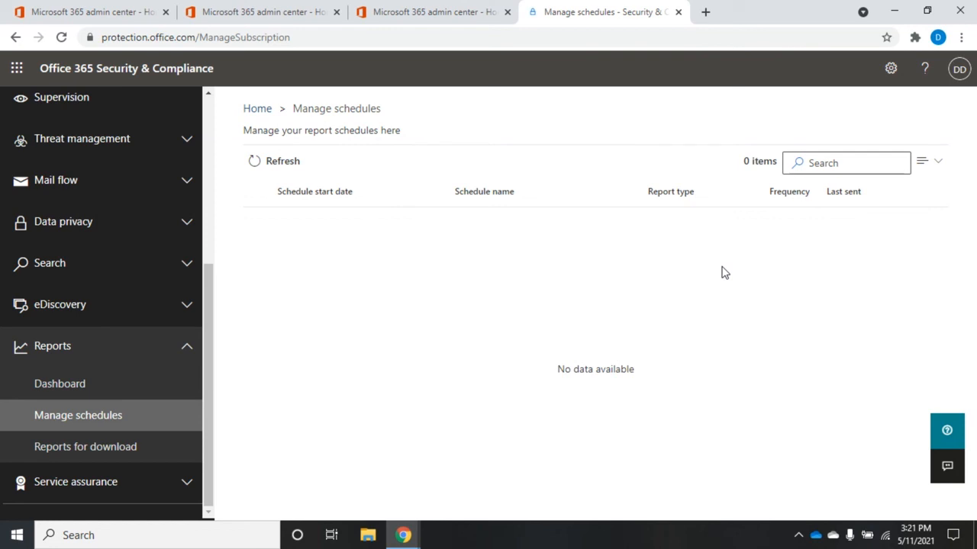
mouse_move(59, 385)
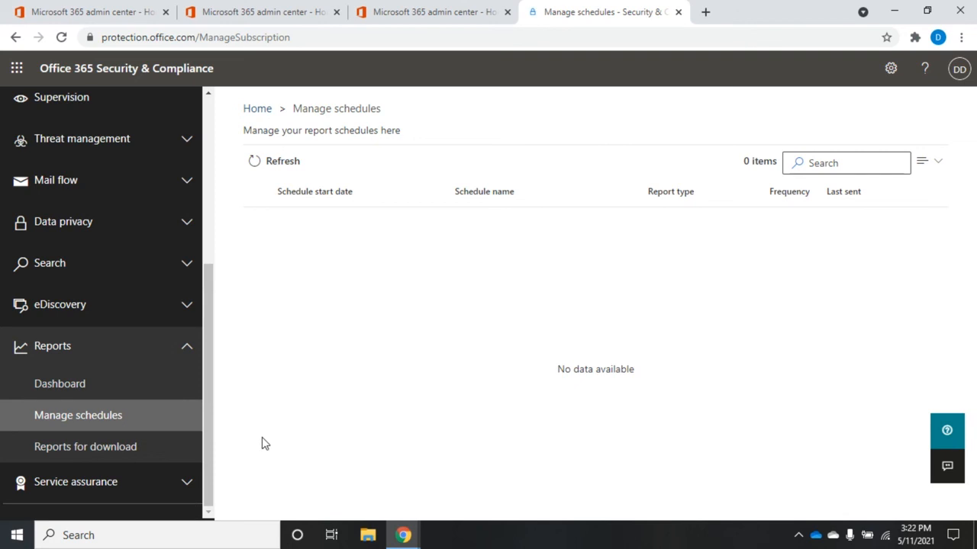
mouse_move(59, 384)
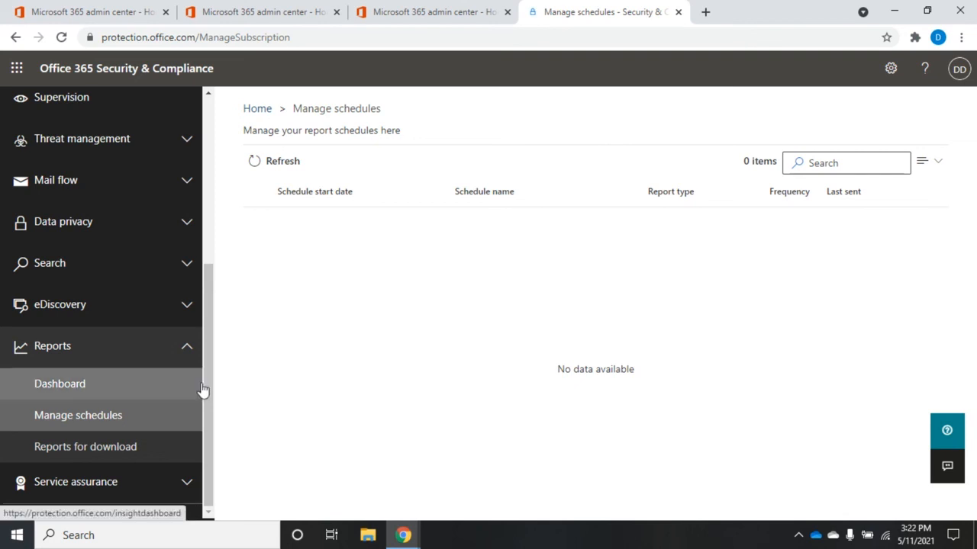